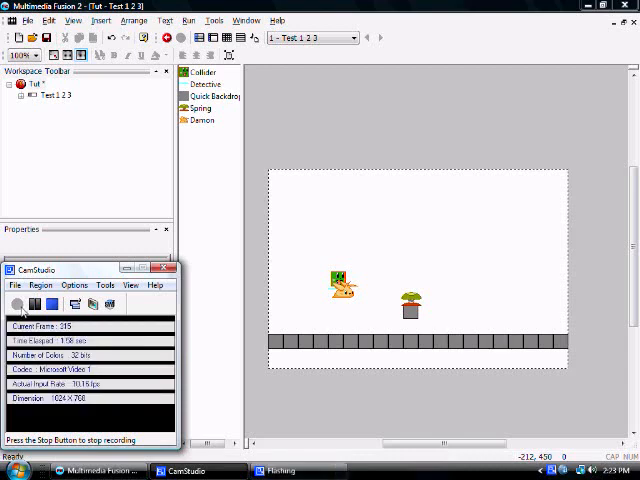
pyautogui.moveTo(220, 302)
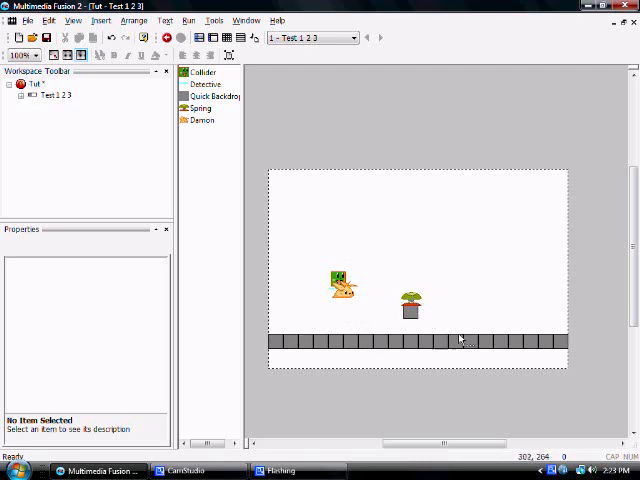
# - Select the Damon active object and rename it Eric in the Edit name dialog
pyautogui.click(340, 293)
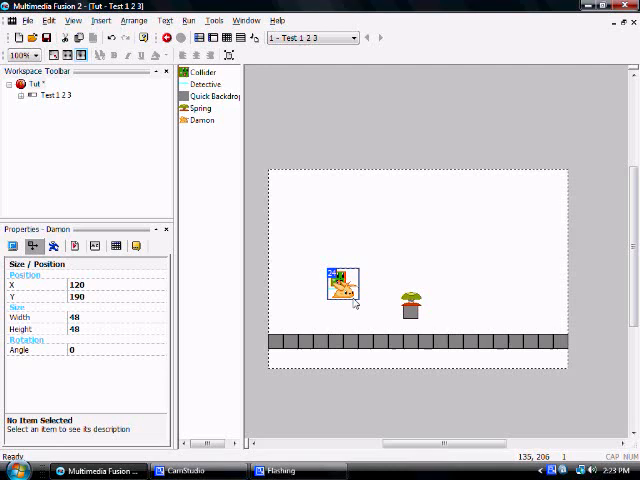
pyautogui.doubleClick(340, 285)
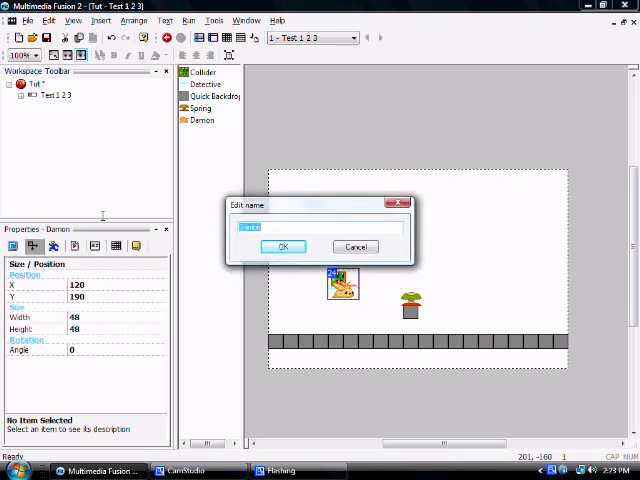
pyautogui.write('Eric')
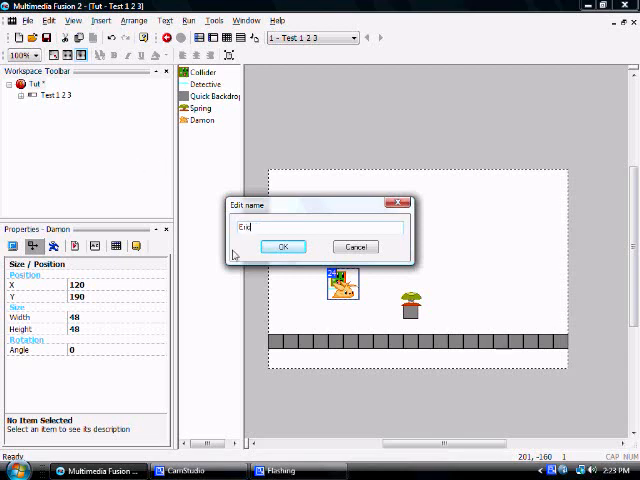
pyautogui.click(283, 246)
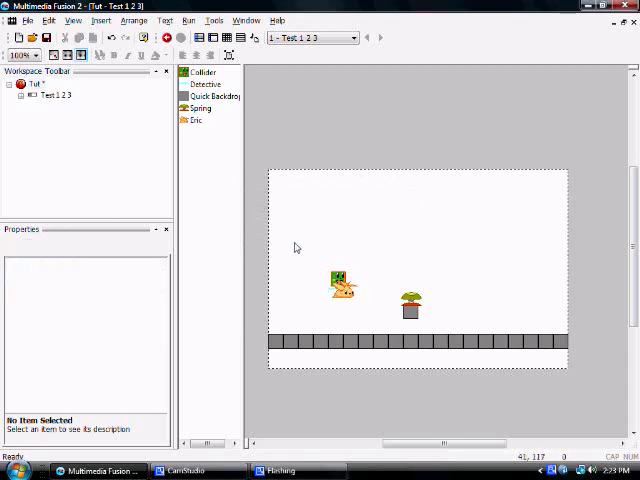
pyautogui.moveTo(270, 222)
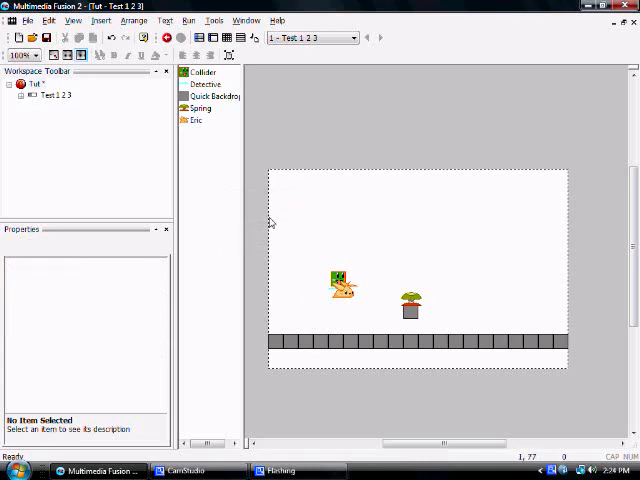
pyautogui.moveTo(271, 224)
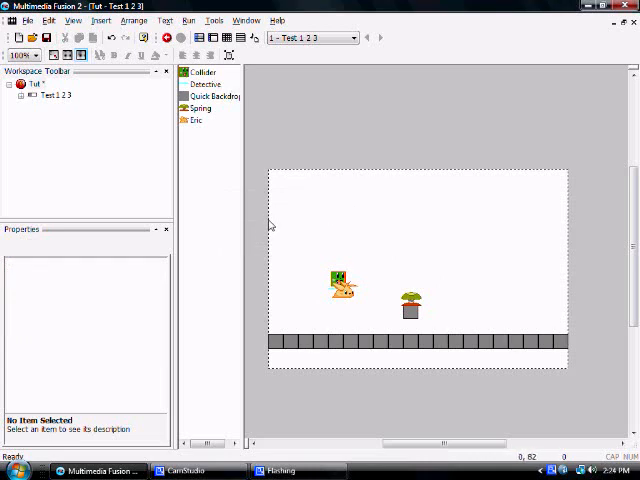
pyautogui.moveTo(340, 330)
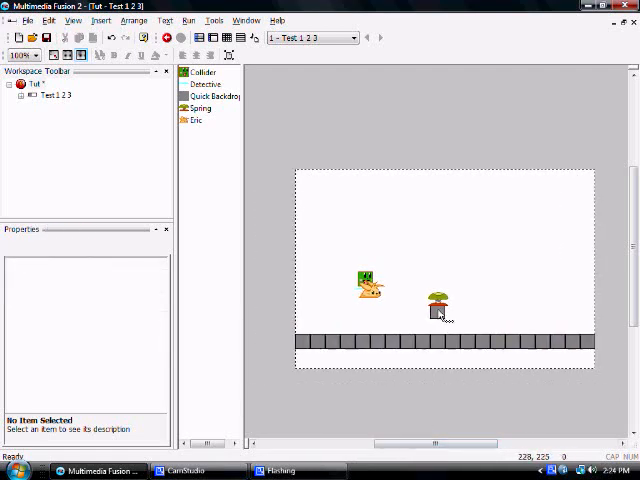
# - Place grey blocks as a staircase ledge and rename the backdrop object 'Grid B'
pyautogui.click(438, 307)
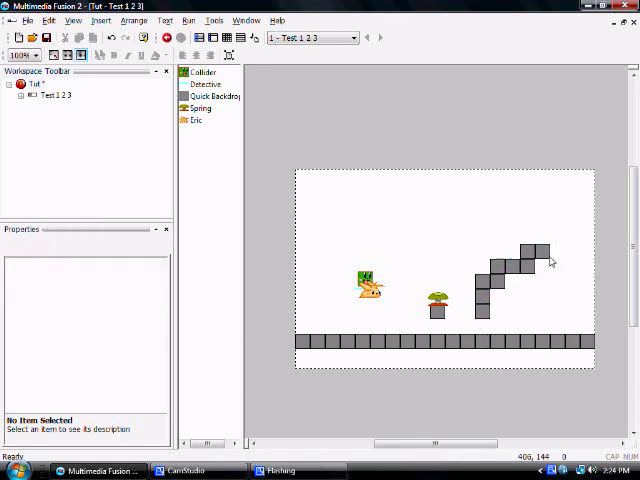
pyautogui.click(550, 262)
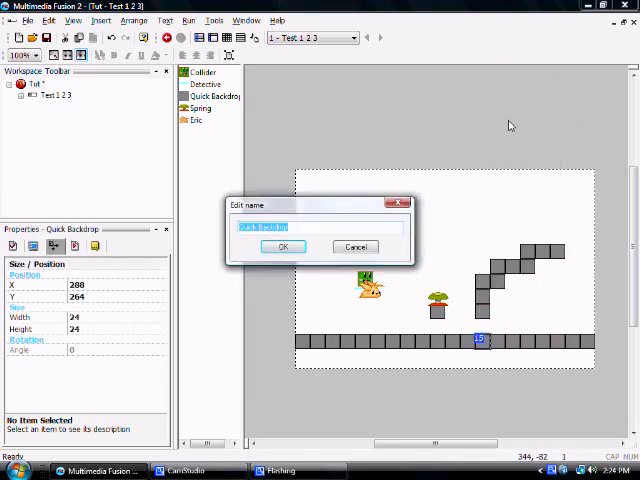
pyautogui.write('Grid B')
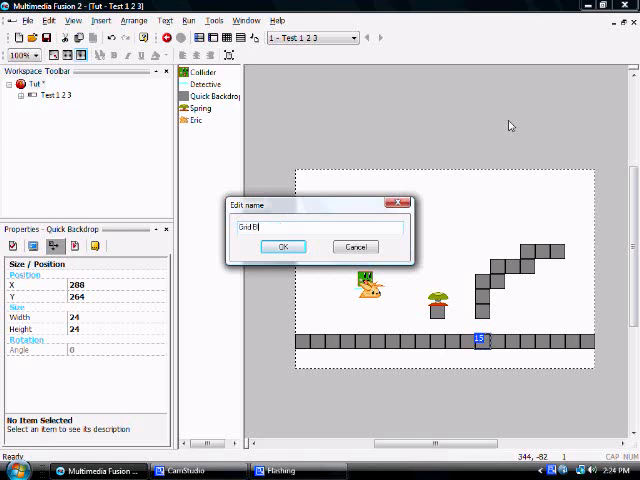
pyautogui.click(284, 246)
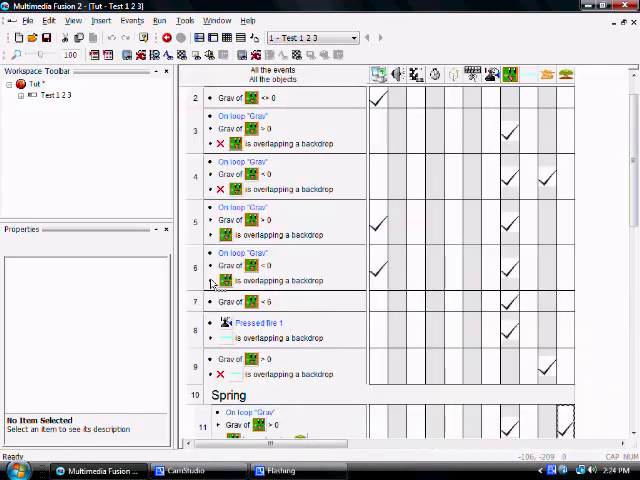
# - Scroll through the gravity and jump events in the Event Editor
pyautogui.scroll(-3)
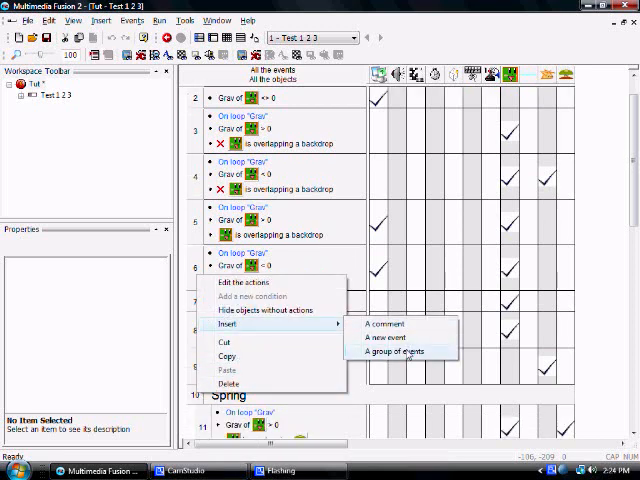
# - Insert a new 'Double Jump' group of events
pyautogui.click(396, 351)
pyautogui.write('Double')
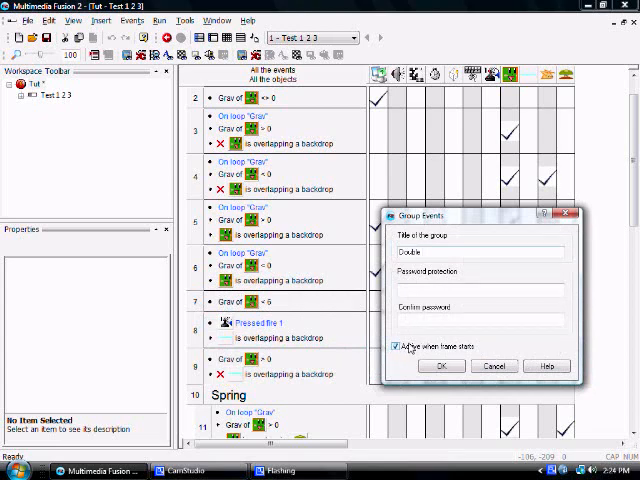
pyautogui.click(440, 365)
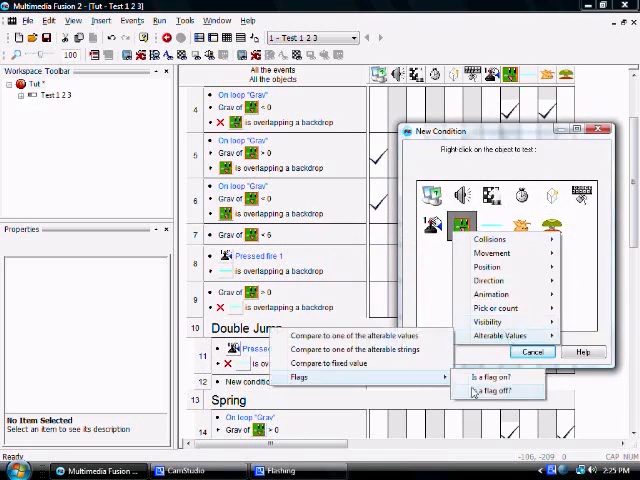
# - Add an 'Is a flag on?' condition checking Eric's flag 1
pyautogui.click(500, 390)
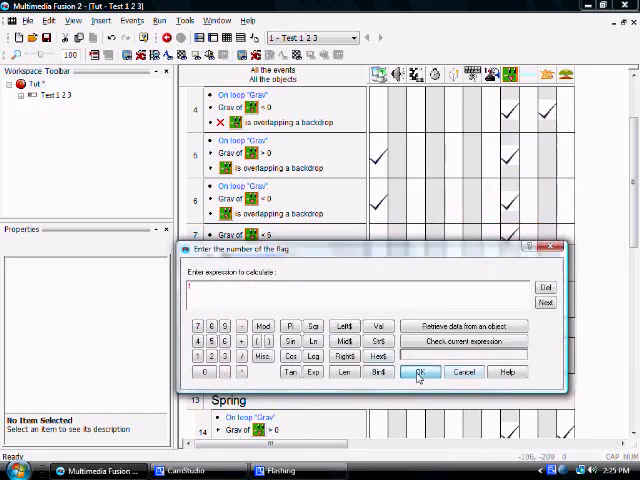
pyautogui.click(420, 371)
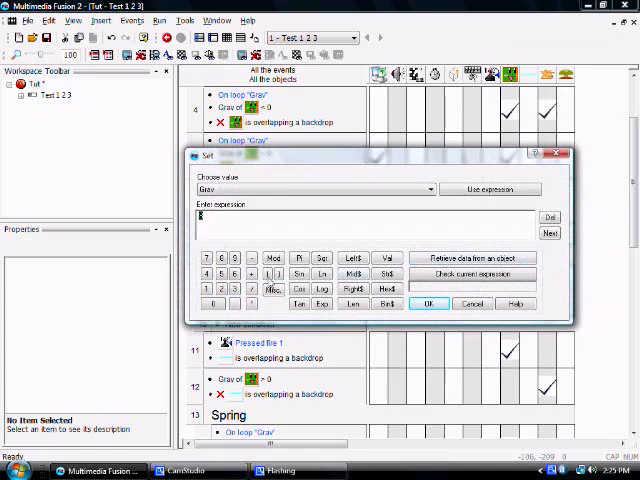
# - Confirm the action setting Eric's Grav value
pyautogui.click(429, 304)
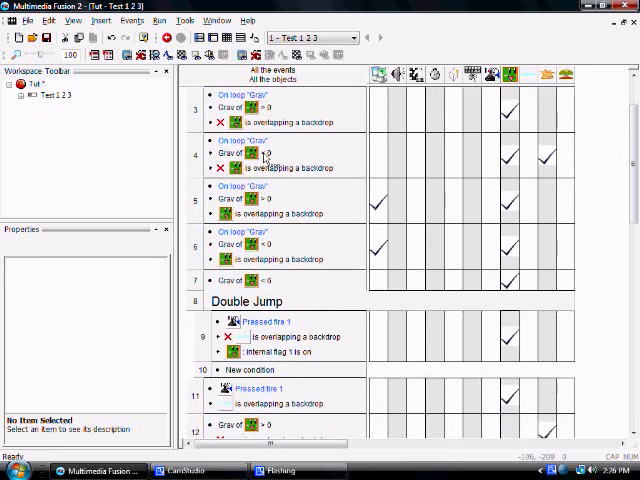
# - Scroll down to review the Double Jump group's events
pyautogui.scroll(-3)
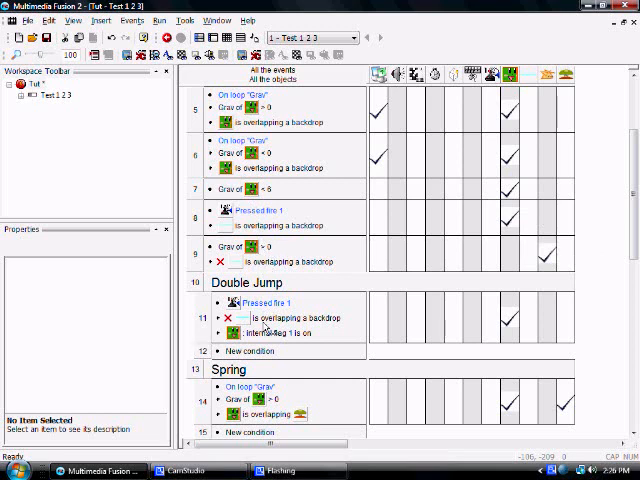
pyautogui.moveTo(510, 330)
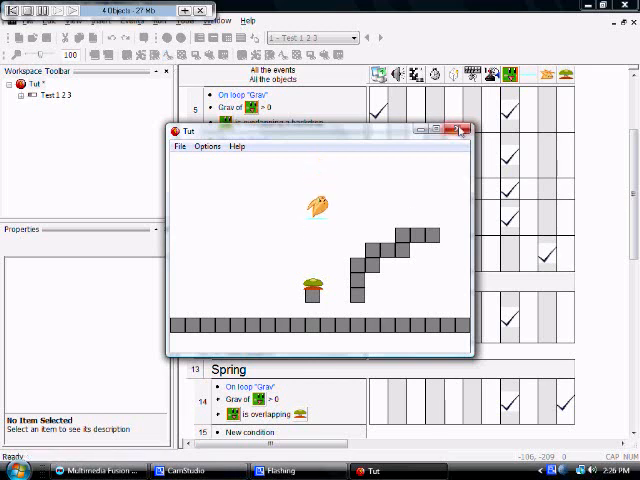
# - Close the test run and re-confirm the flag 1 and Grav value settings
pyautogui.click(460, 131)
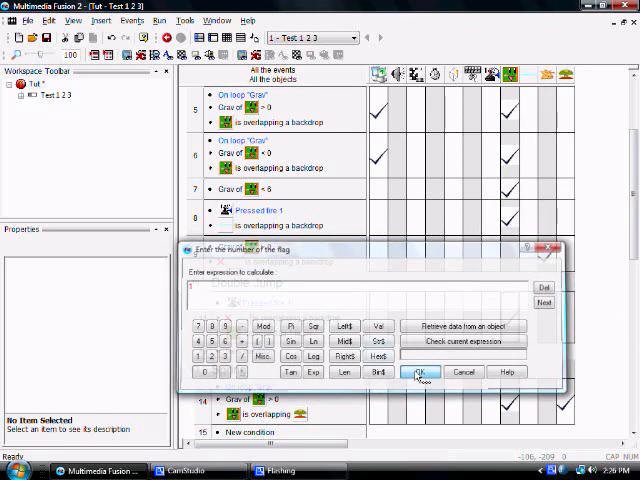
pyautogui.click(420, 372)
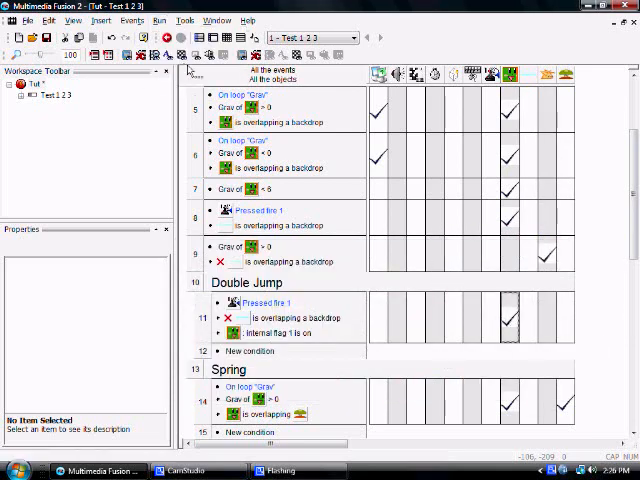
pyautogui.click(159, 35)
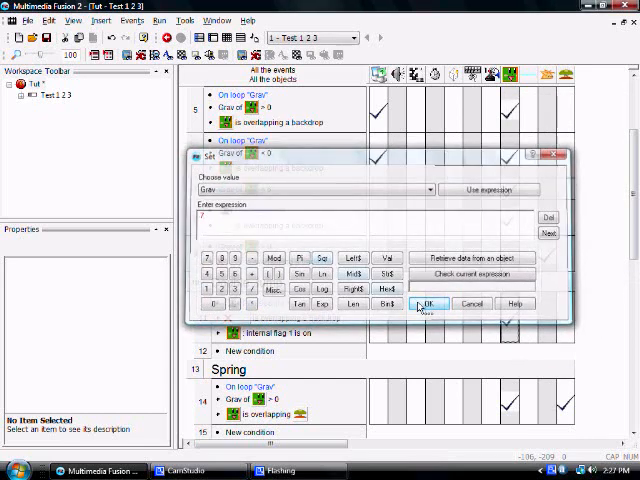
pyautogui.click(420, 303)
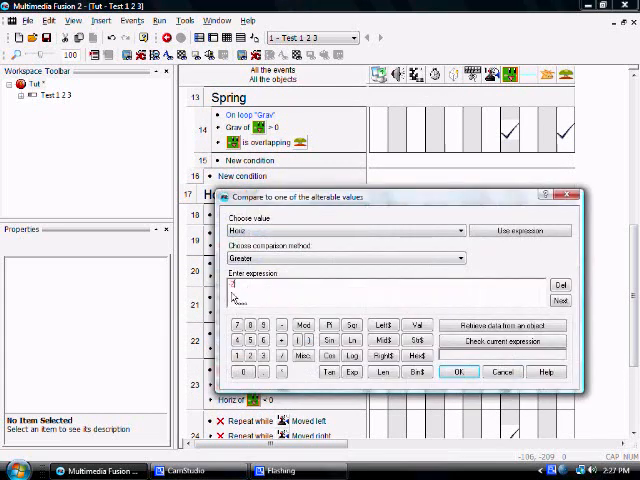
# - Make the Horiz comparison 'lower than 3', then test-run the game and close it
pyautogui.click(459, 372)
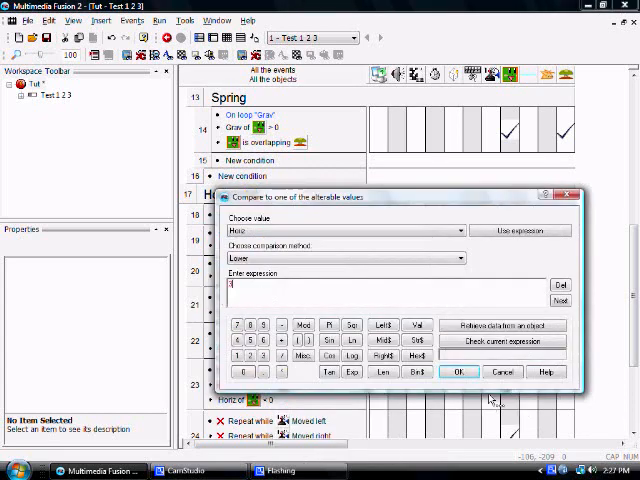
pyautogui.click(458, 372)
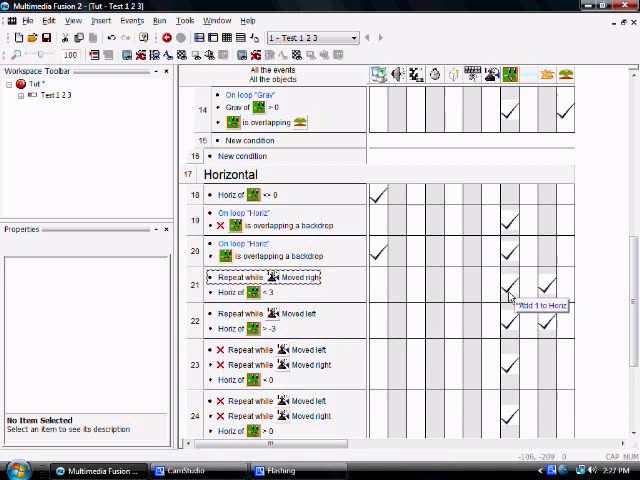
pyautogui.moveTo(512, 332)
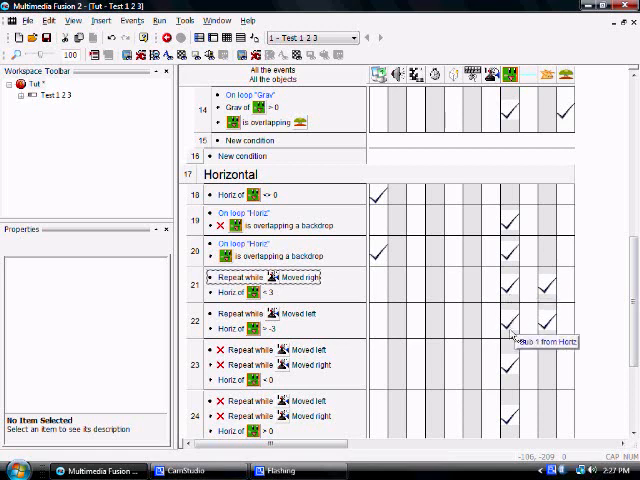
pyautogui.click(182, 55)
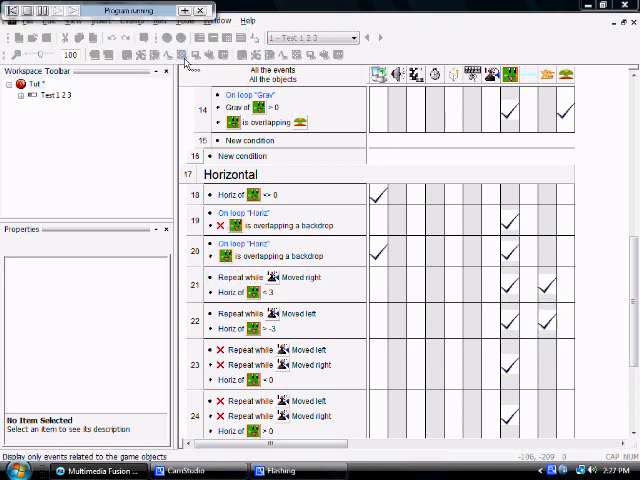
pyautogui.click(182, 55)
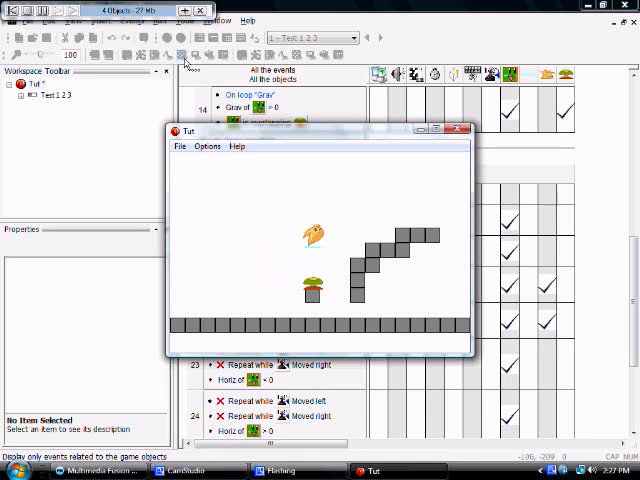
pyautogui.click(456, 130)
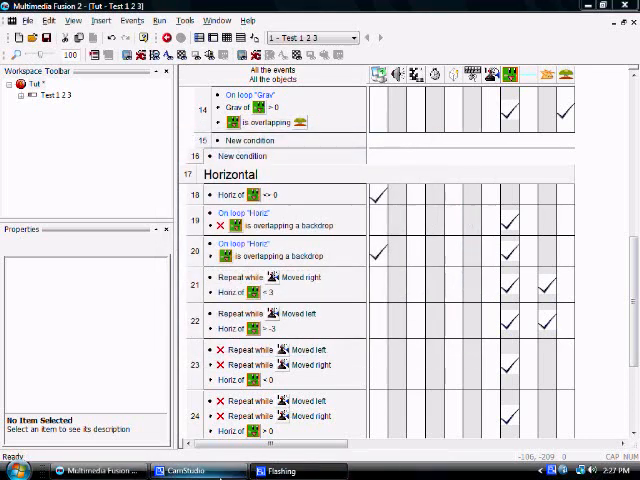
pyautogui.click(195, 471)
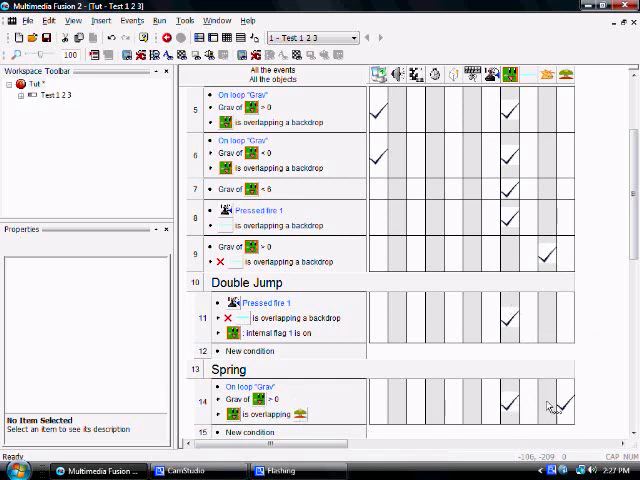
pyautogui.scroll(-3)
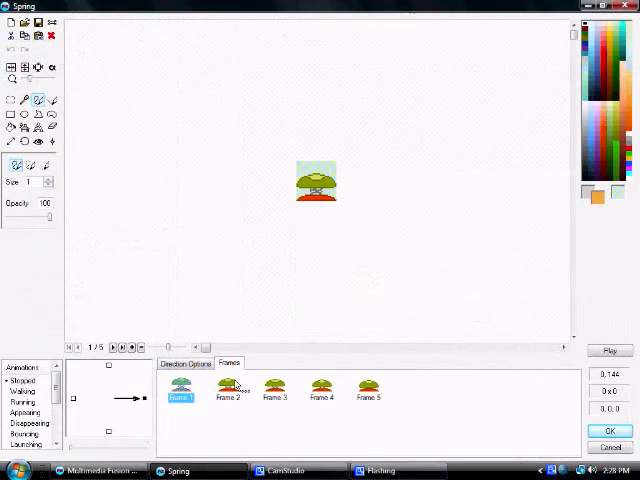
pyautogui.click(368, 389)
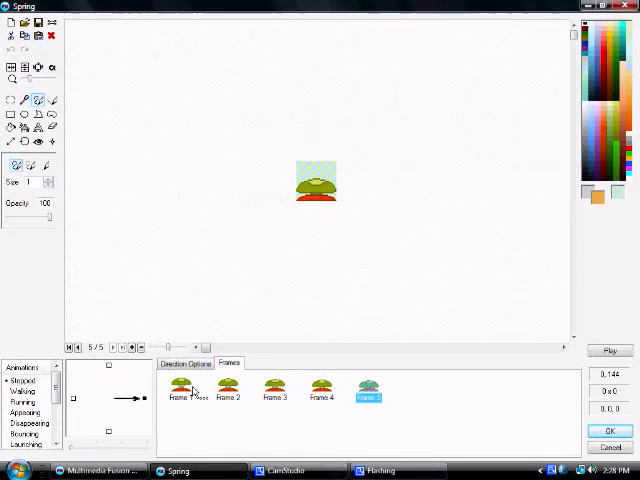
pyautogui.click(275, 392)
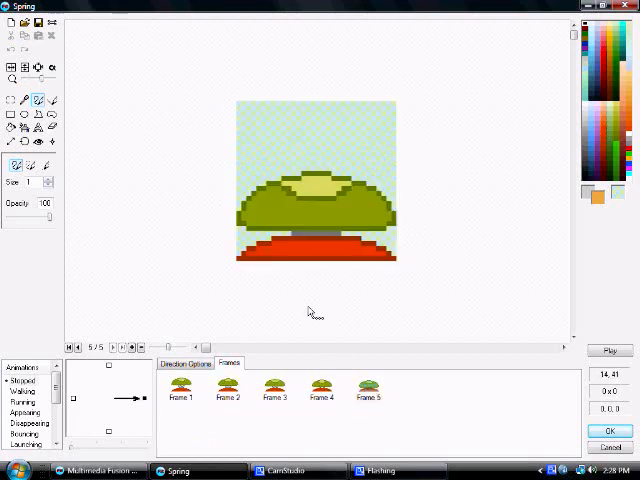
pyautogui.click(275, 388)
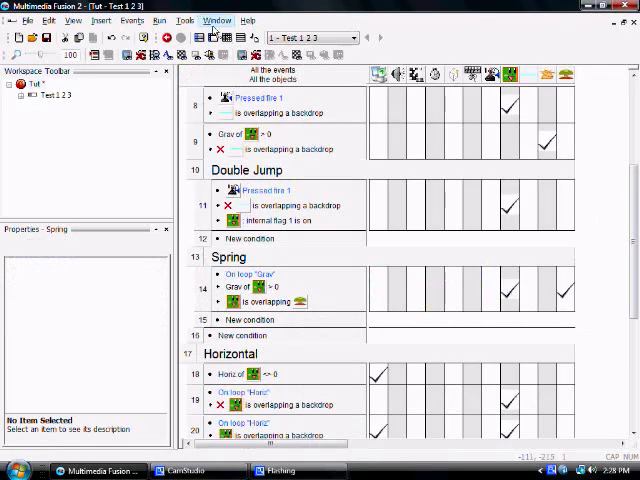
# - Switch to the Frame Editor, then run and close a test of the level
pyautogui.click(231, 54)
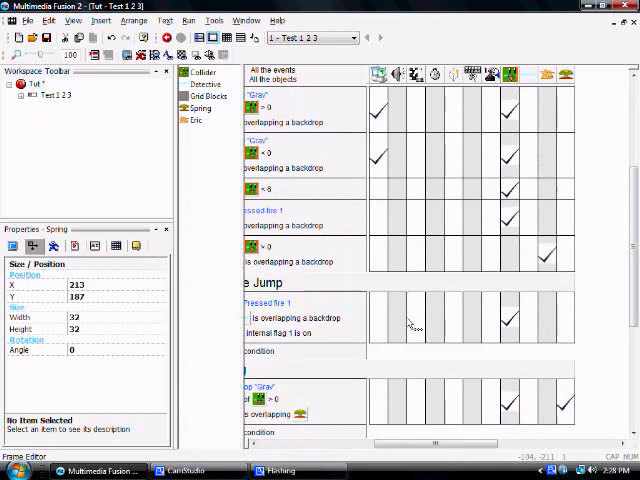
pyautogui.click(187, 20)
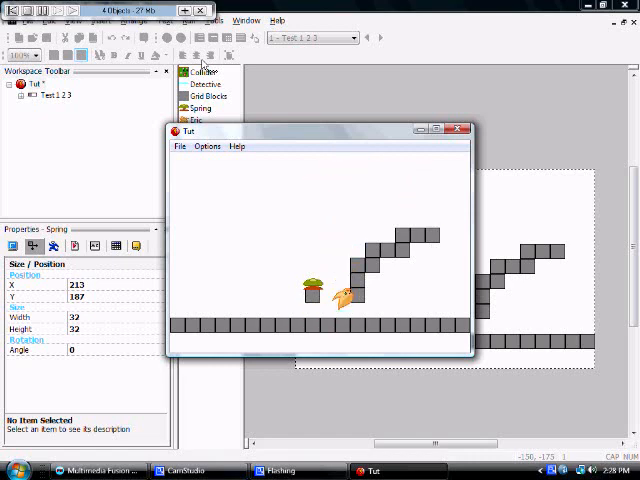
pyautogui.click(459, 130)
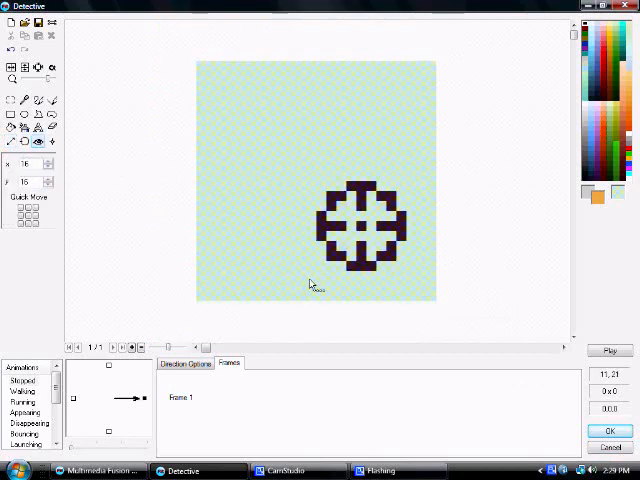
# - Erase the Detective's crosshair image and draw a horizontal red bar
pyautogui.moveTo(363, 225); pyautogui.dragTo(320, 295)
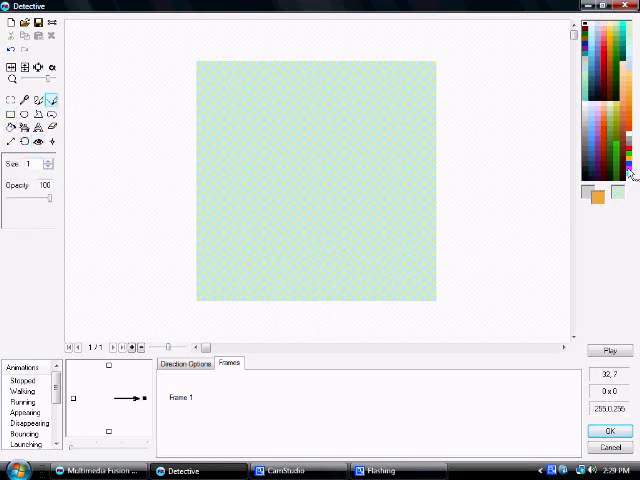
pyautogui.moveTo(198, 297); pyautogui.dragTo(435, 297)
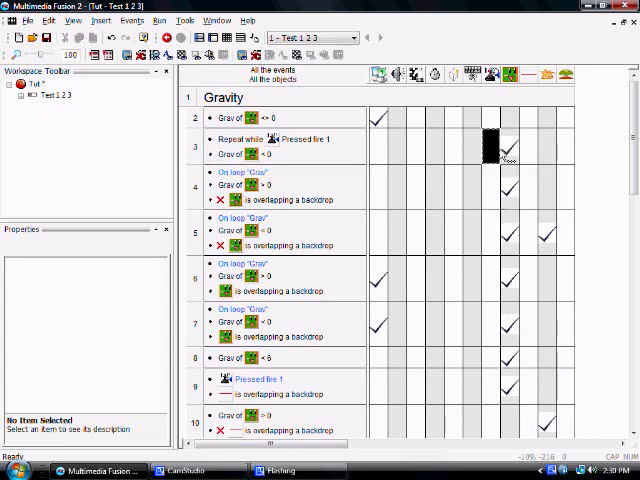
# - Test-run the game, then begin subtracting from Grav in event 3's action
pyautogui.doubleClick(492, 143)
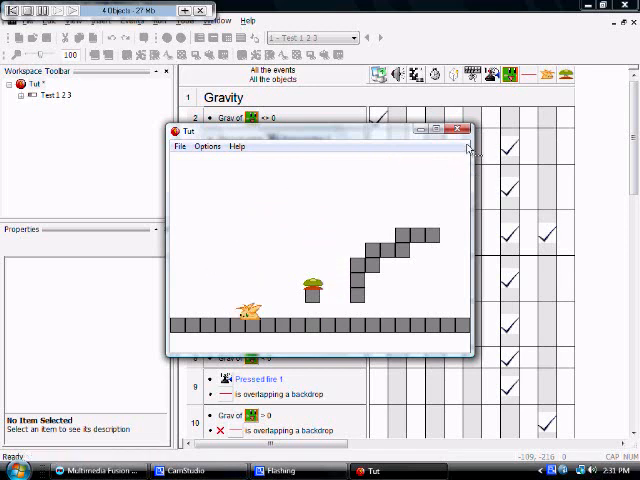
pyautogui.click(461, 130)
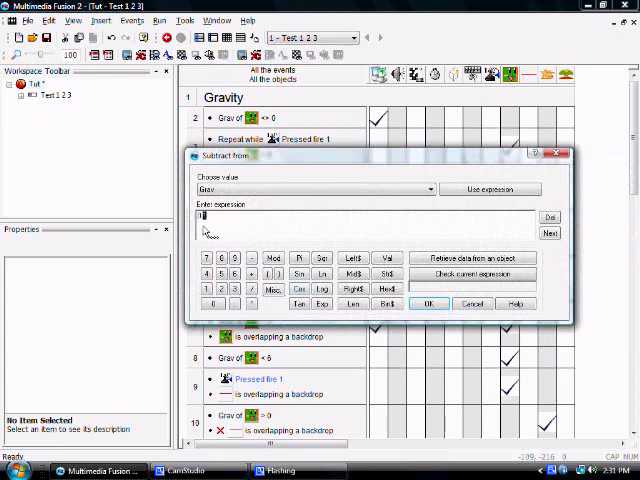
# - Confirm the Grav subtraction for event 3 and test-run the game again
pyautogui.click(159, 20)
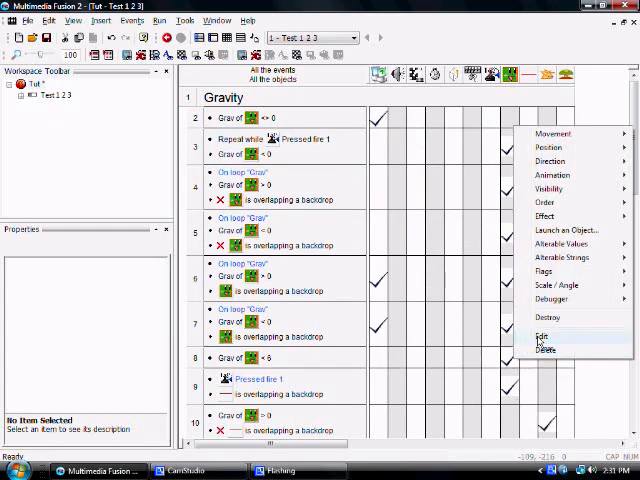
pyautogui.click(543, 335)
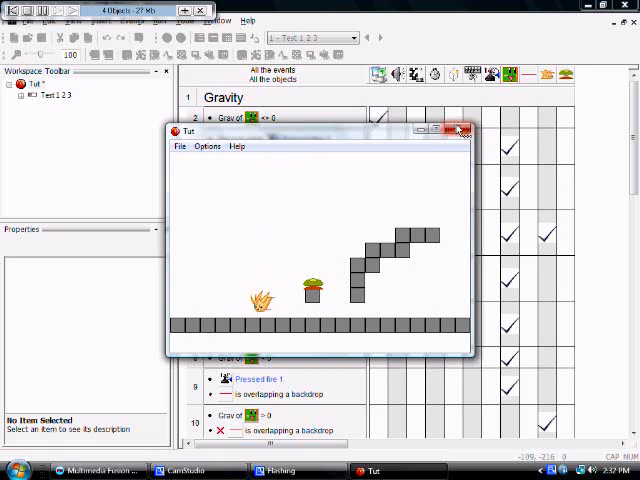
# - Close the test run and return to the level with Eric, spring and blocks
pyautogui.click(459, 131)
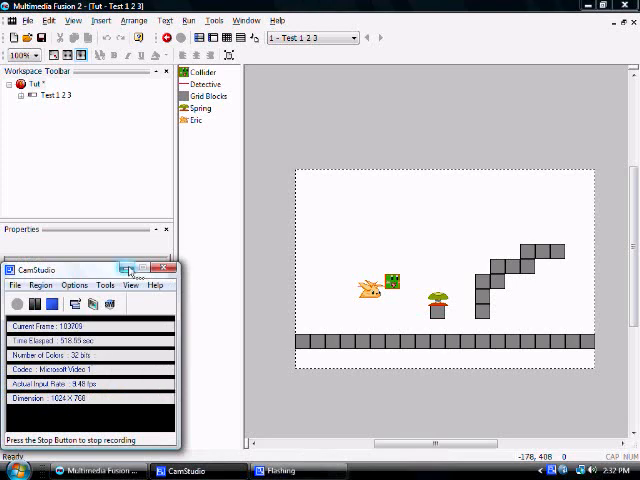
pyautogui.click(130, 267)
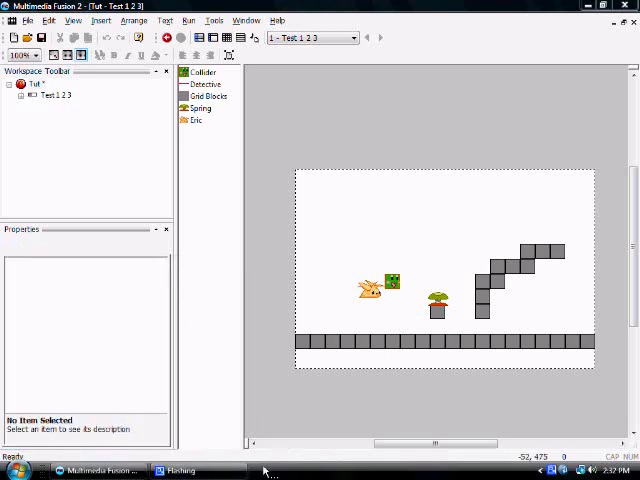